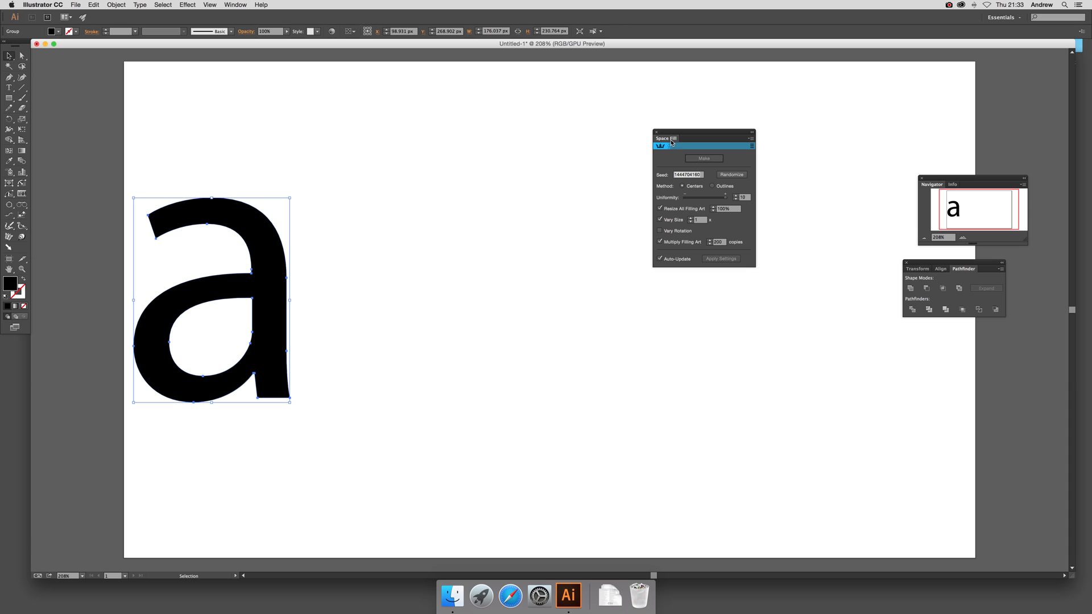
mouse_move(244, 156)
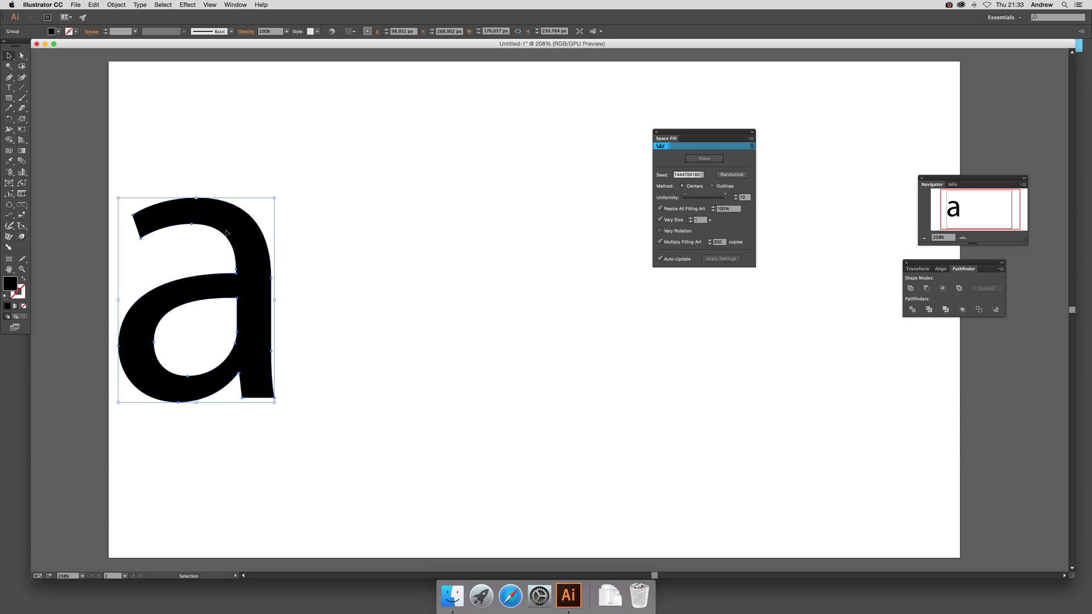
- Move the large black 'a' up and to the right on the artboard
drag(196, 300, 239, 275)
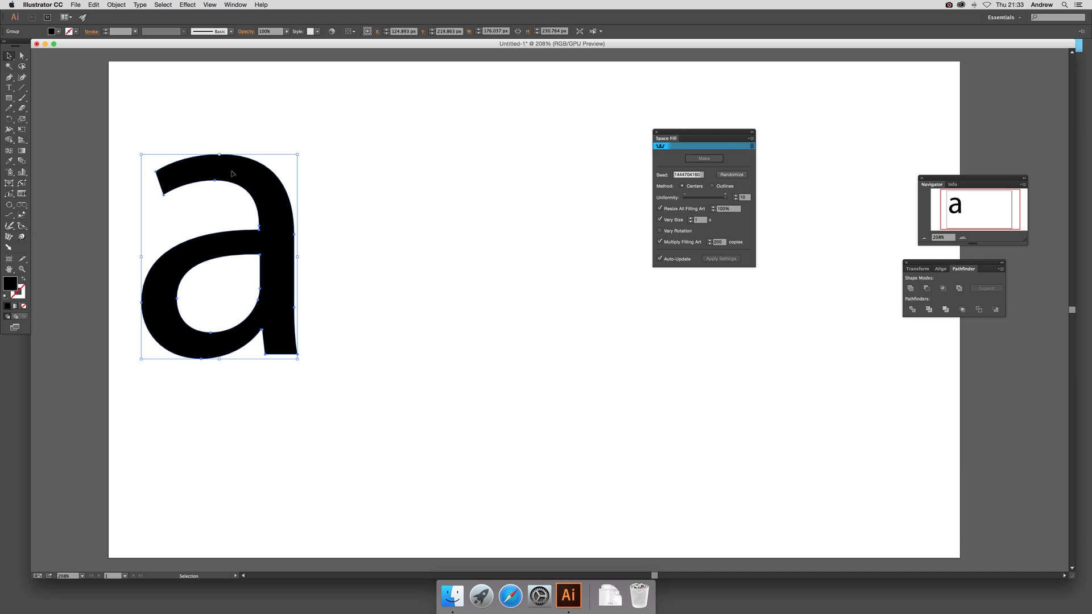
- Duplicate the 'a' as a much smaller copy placed just right of the large letter
drag(223, 257, 373, 310)
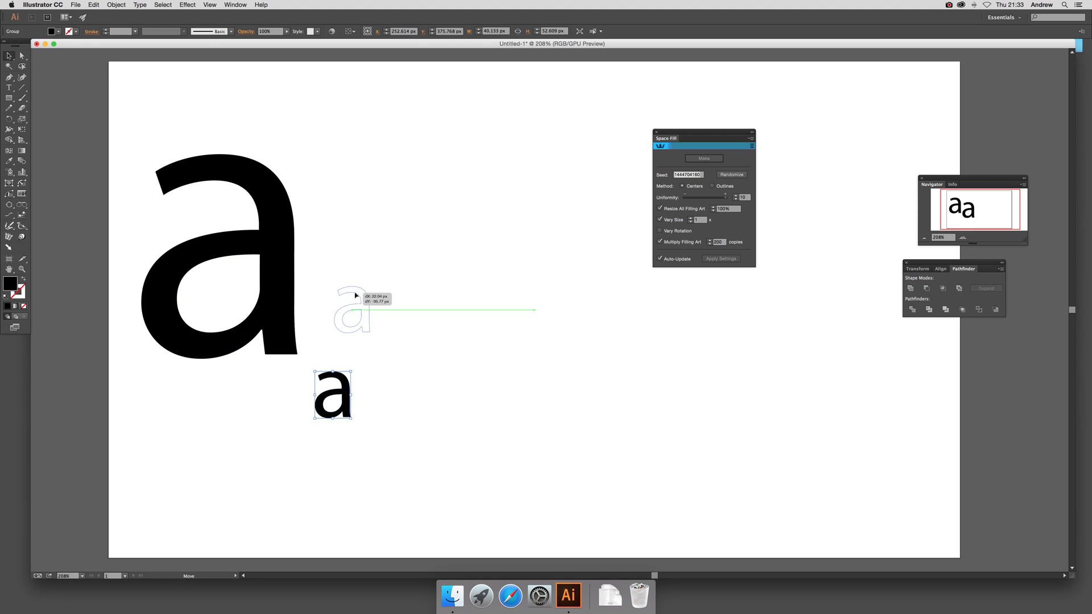
drag(333, 395, 350, 311)
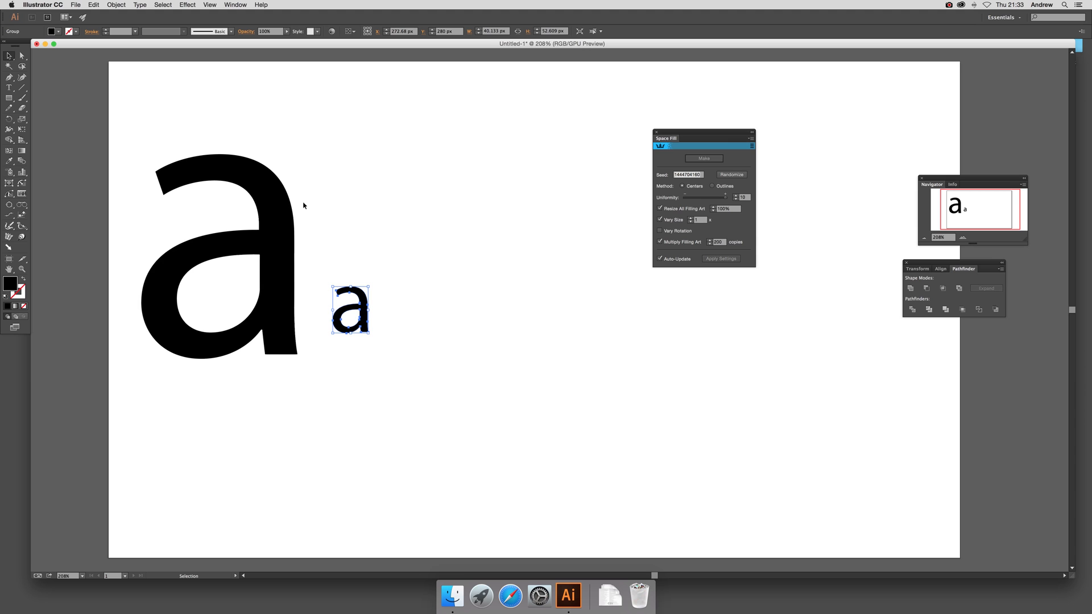
mouse_move(287, 248)
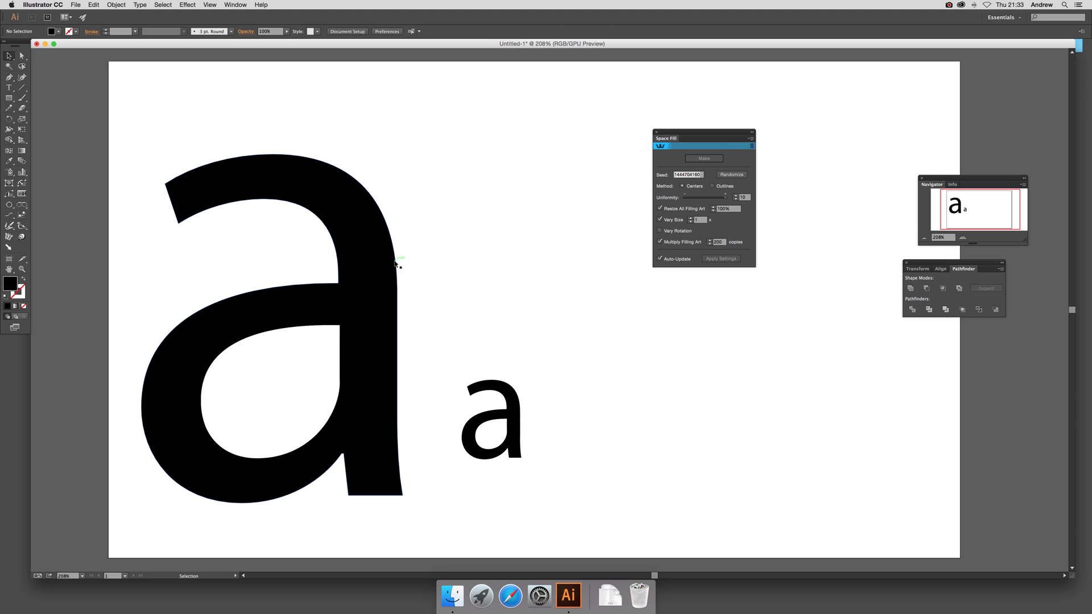
- Fill the large letter 'a' with red, leaving the small 'a' black
click(272, 327)
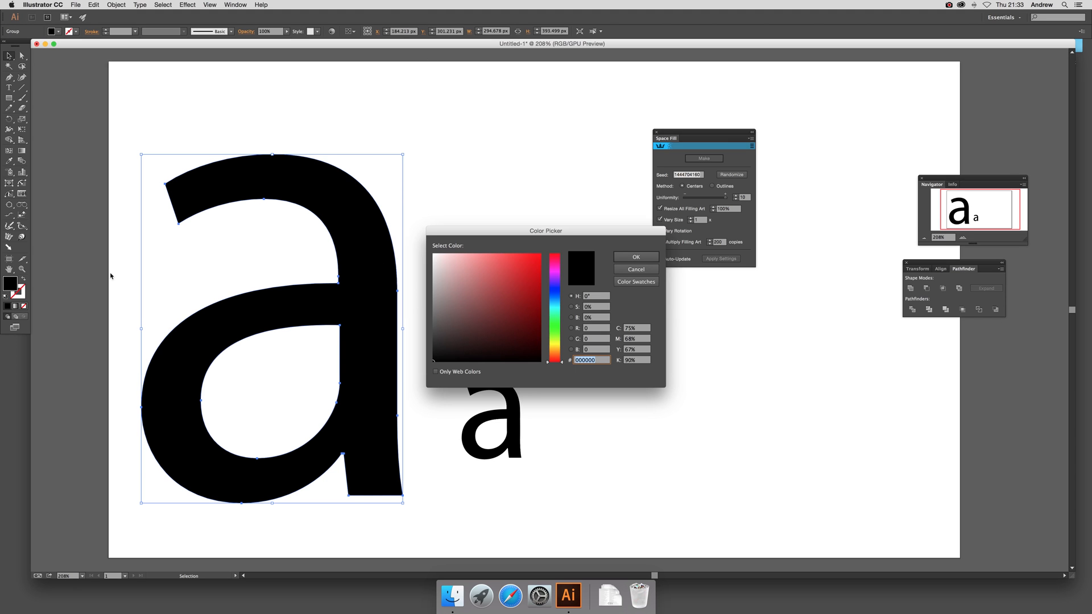
click(634, 257)
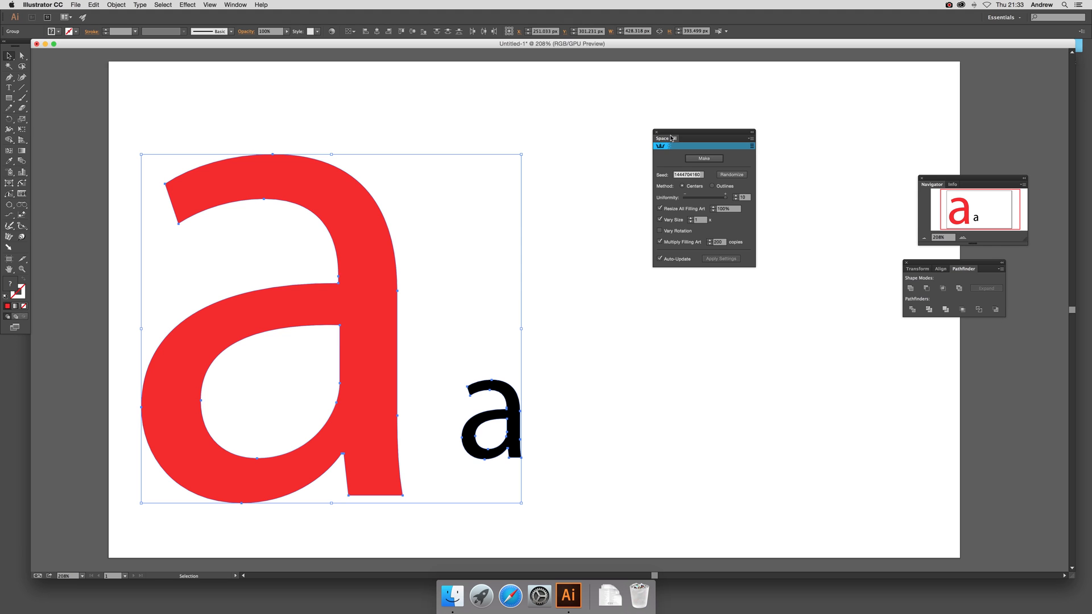
click(236, 6)
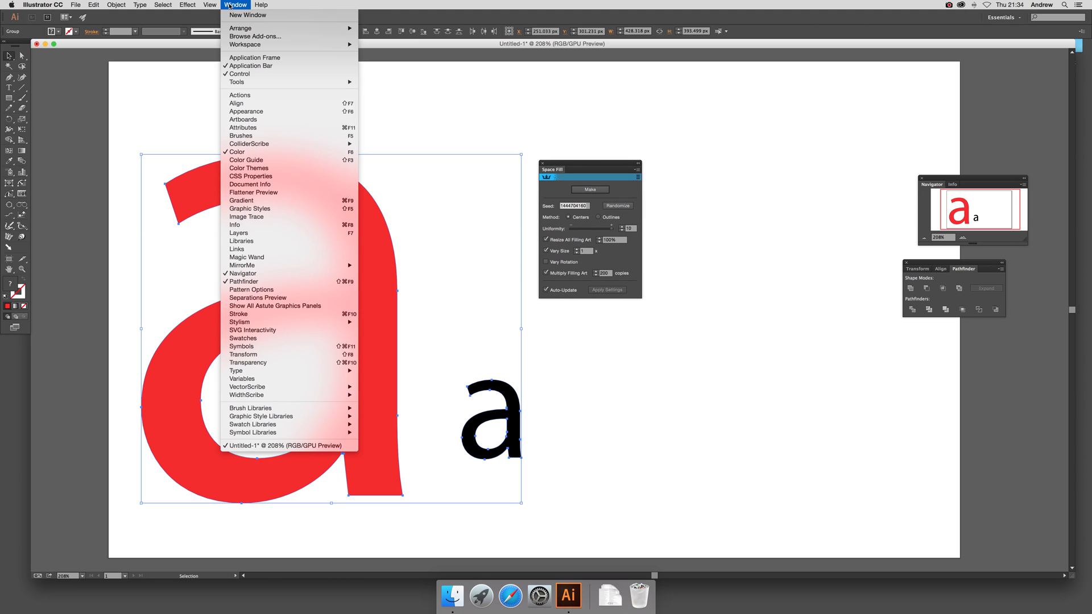
mouse_move(249, 143)
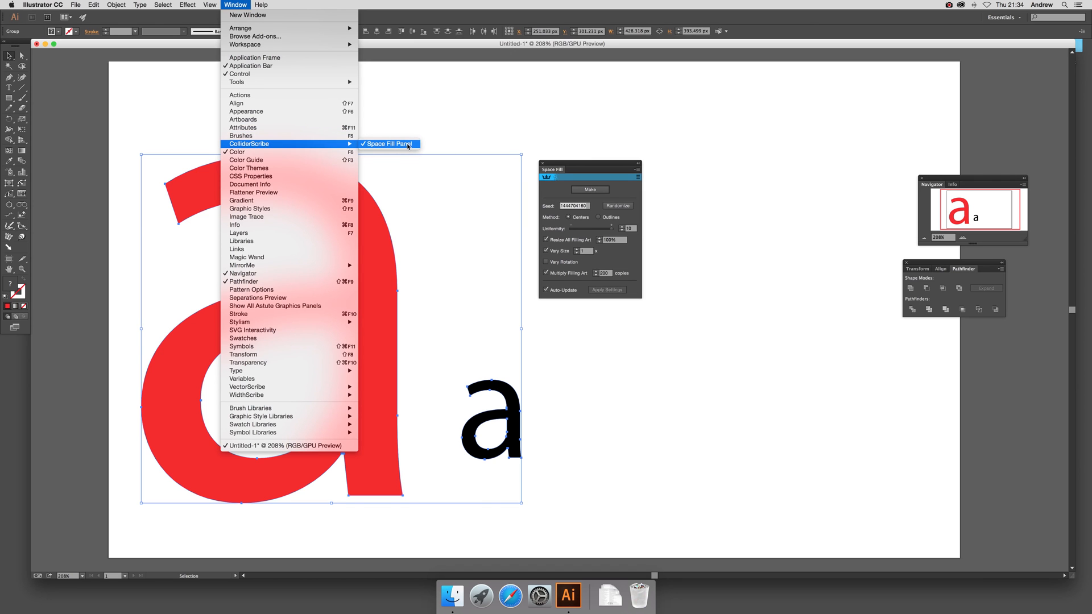
click(388, 143)
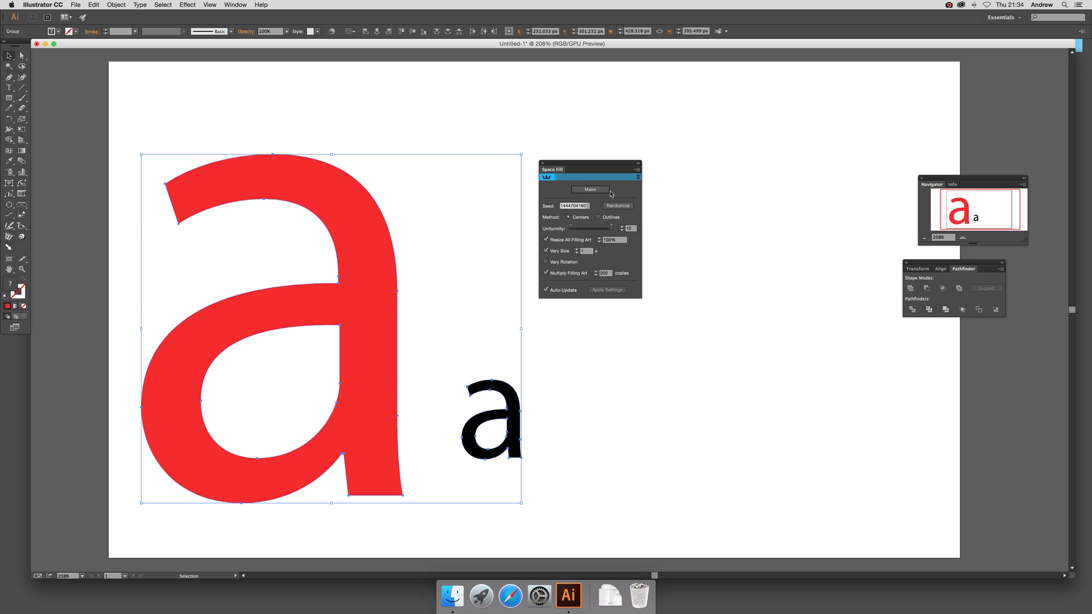
mouse_move(590, 189)
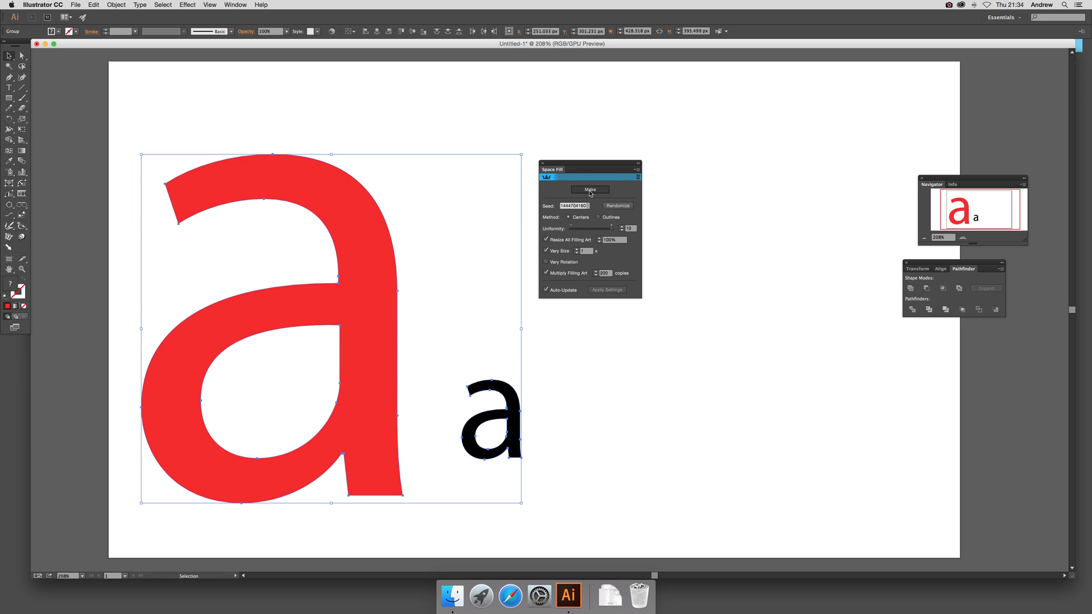
- Run Space Fill Make to pack the red 'a' with small black 'a' copies
click(589, 189)
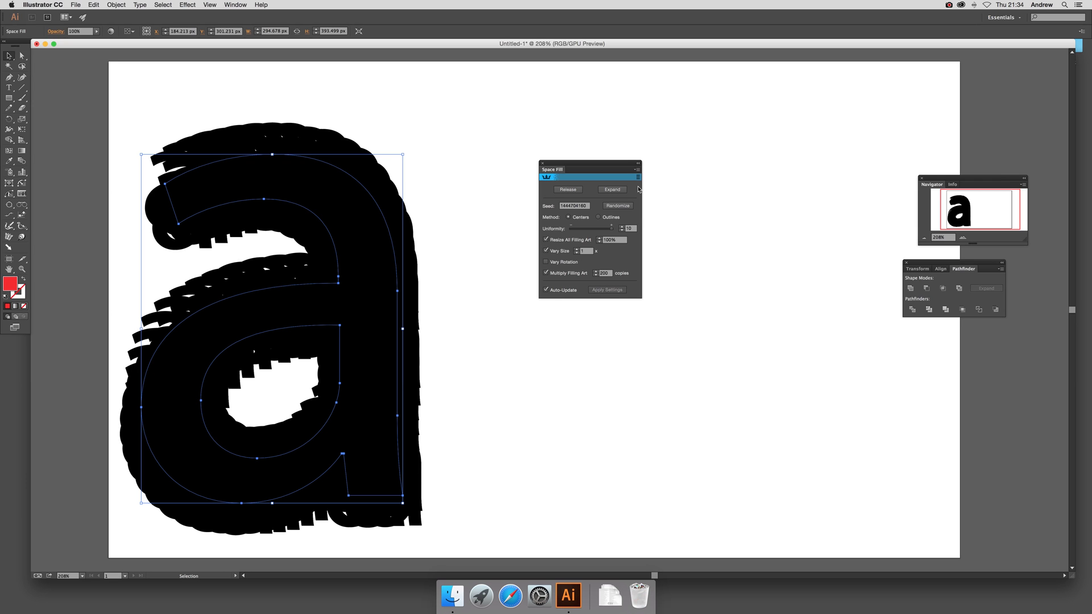
mouse_move(404, 320)
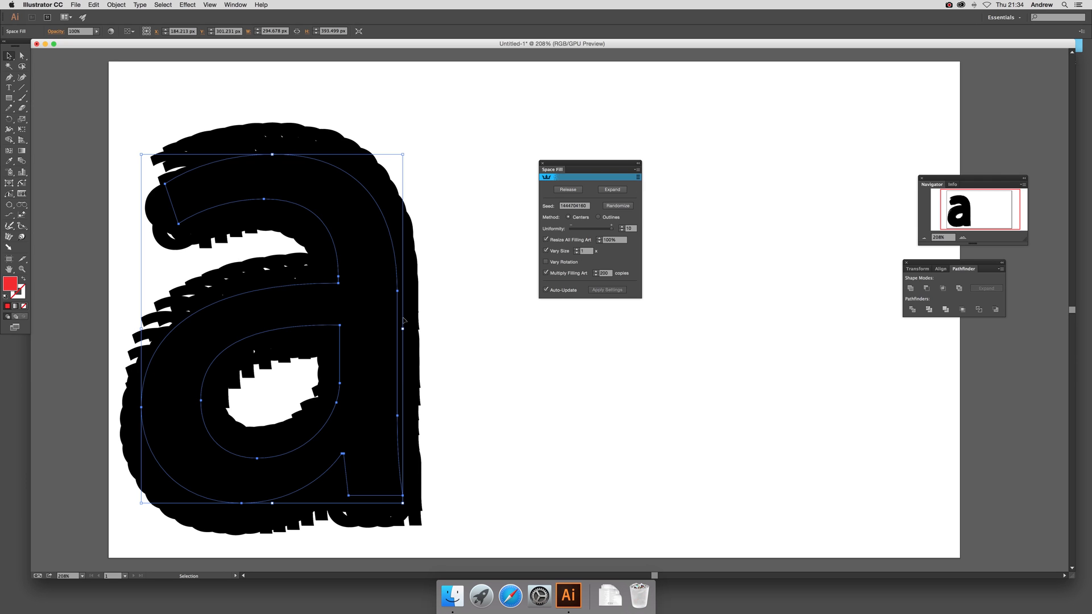
- Reduce the Resize All Filling Art percentage so the copies become tiny and evenly spaced
triple_click(611, 239)
text(50)
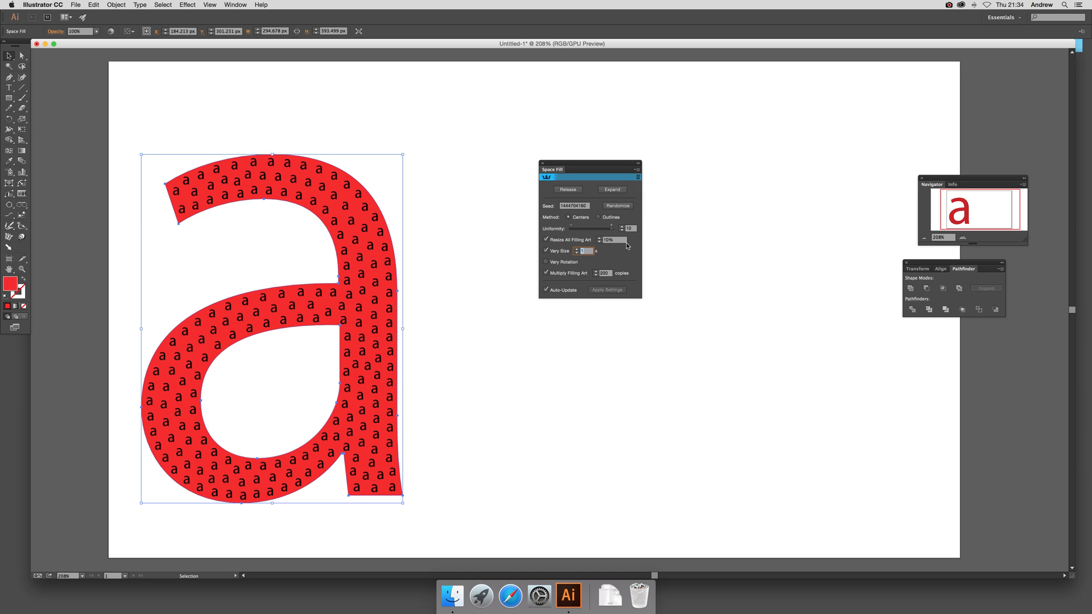
mouse_move(610, 246)
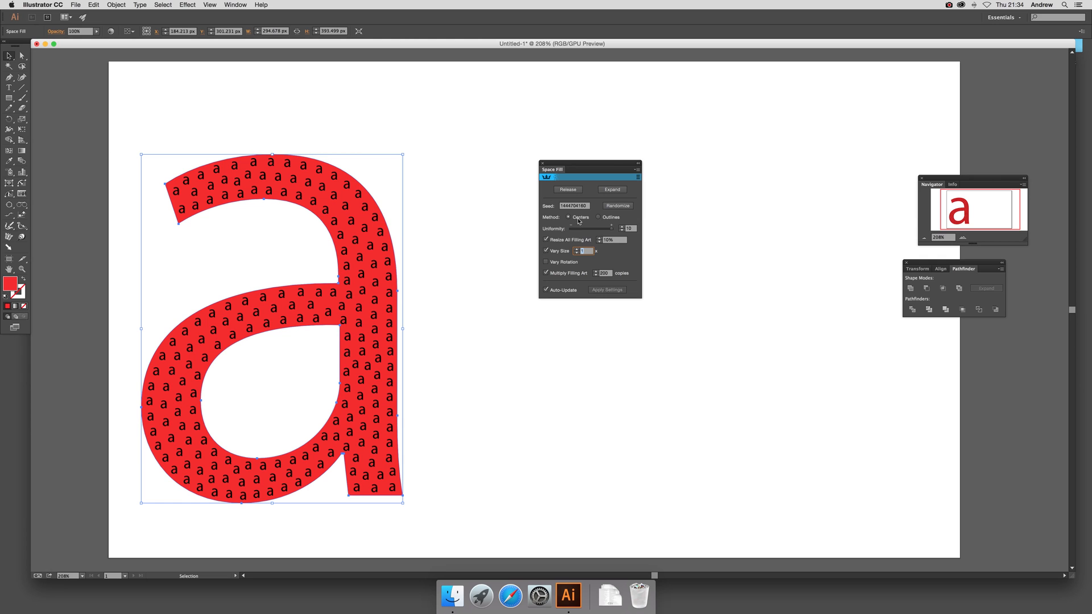
mouse_move(618, 219)
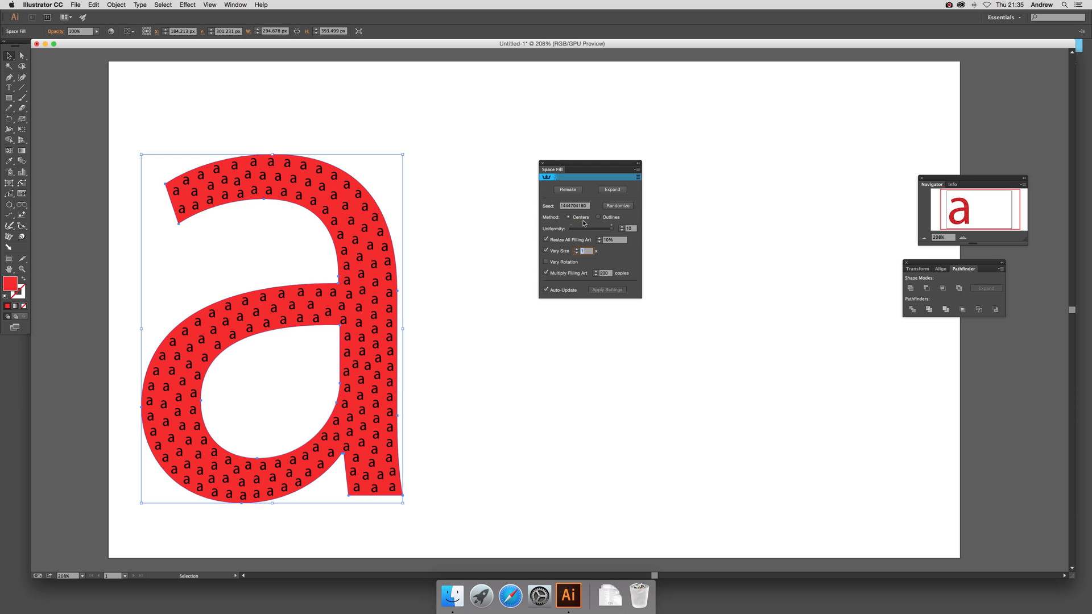
mouse_move(580, 216)
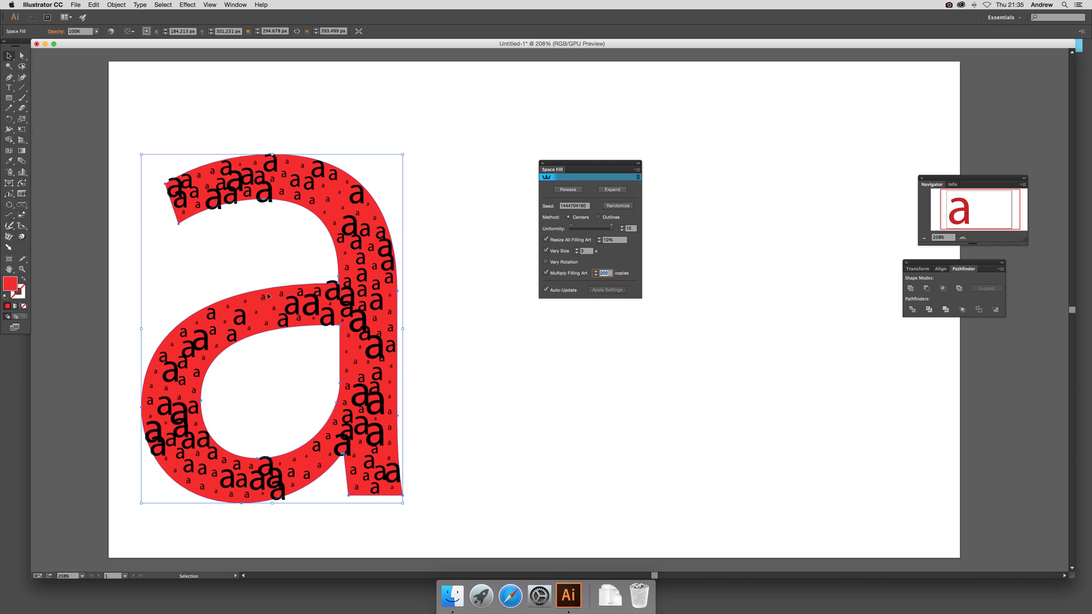
mouse_move(349, 263)
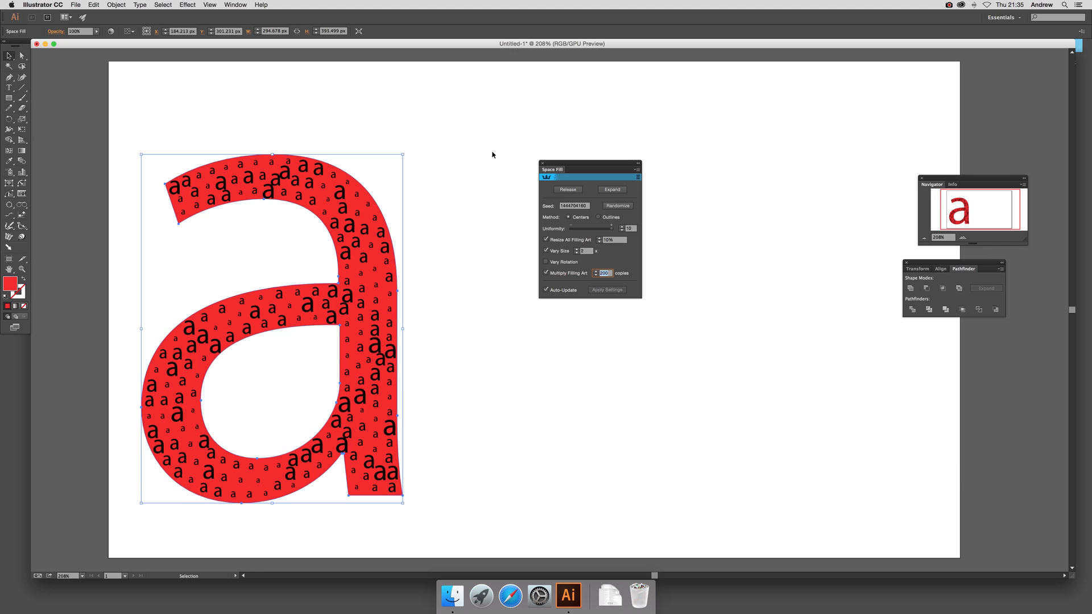
mouse_move(656, 134)
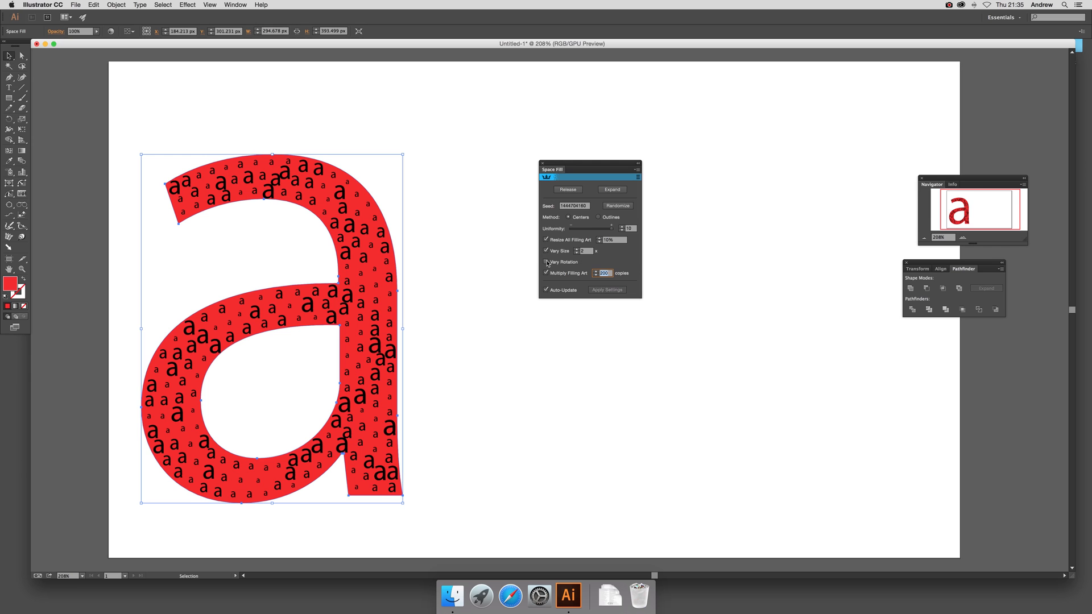
- Enable Vary Rotation so the small 'a' copies turn at random angles
click(546, 262)
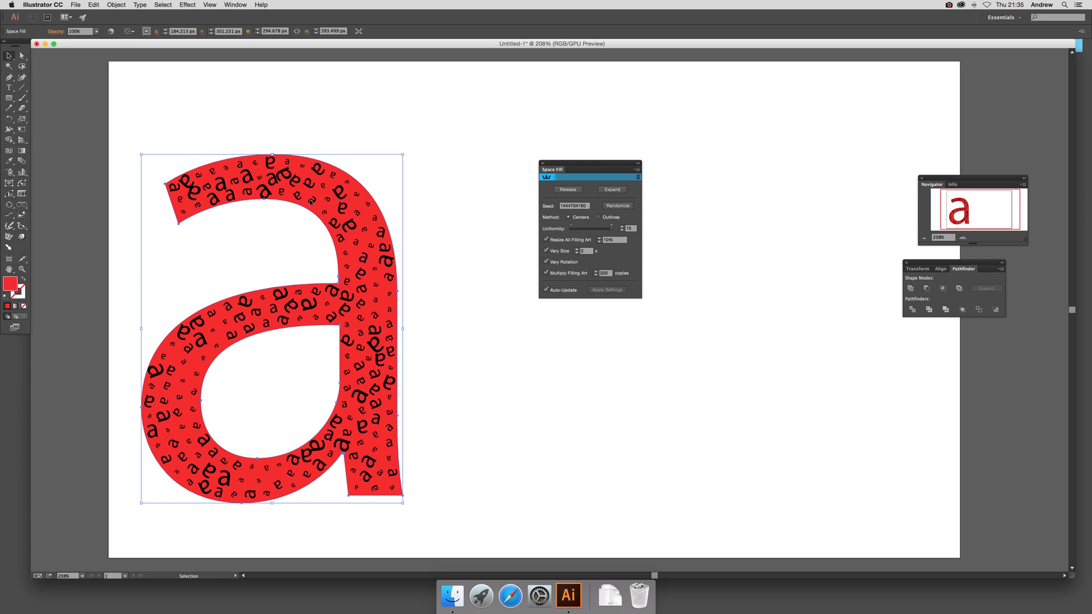
mouse_move(409, 290)
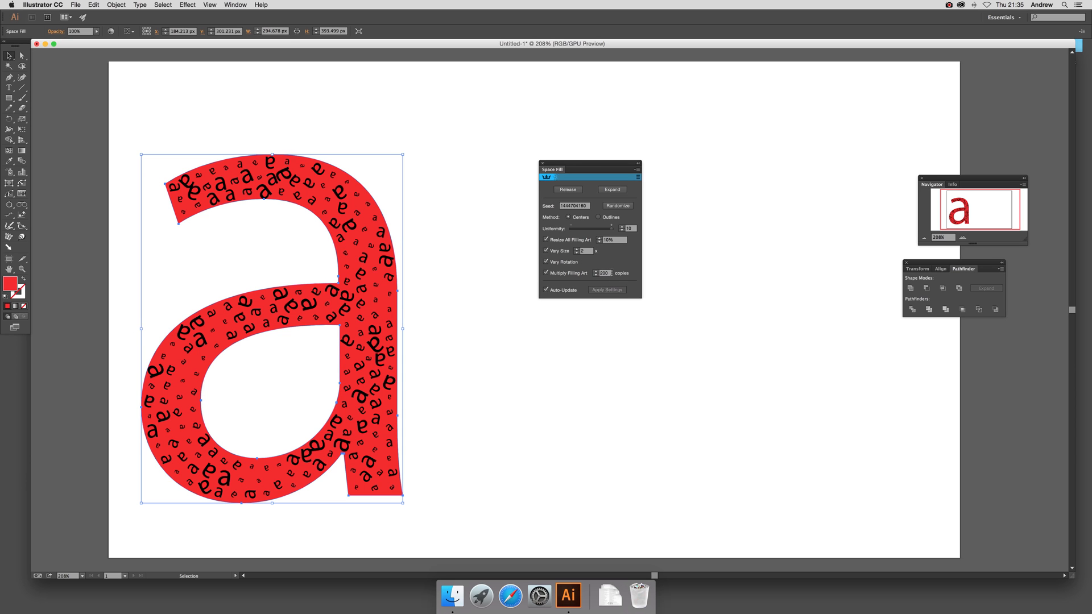
click(605, 272)
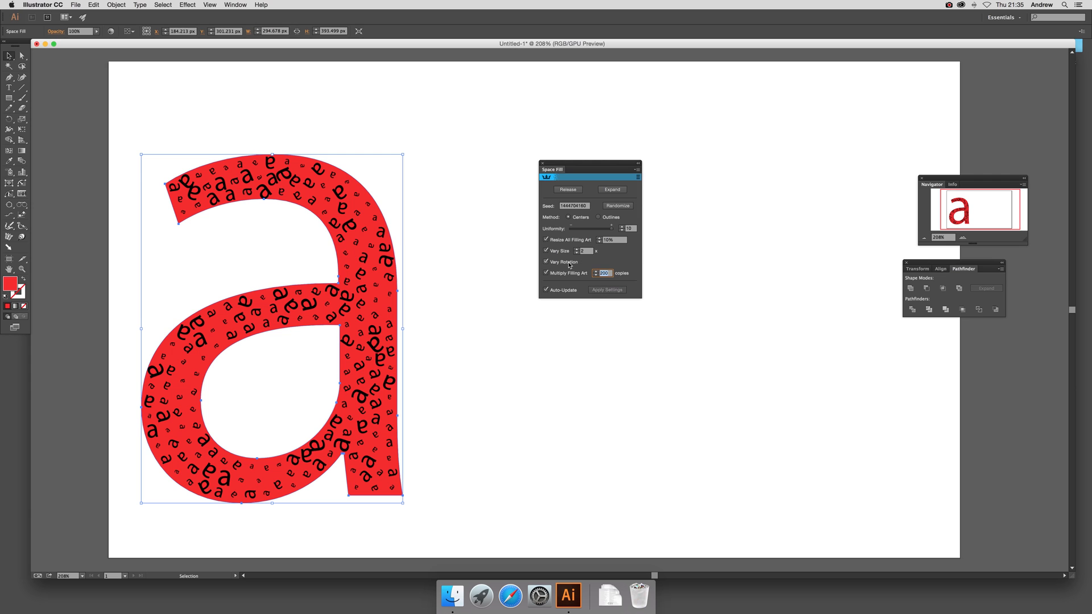
mouse_move(564, 261)
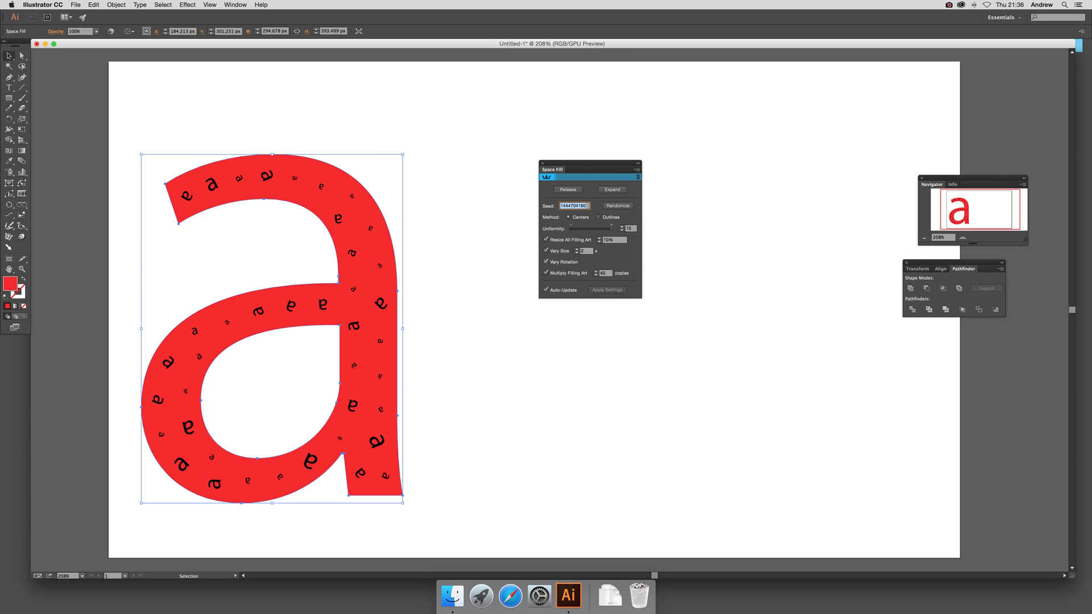
mouse_move(136, 197)
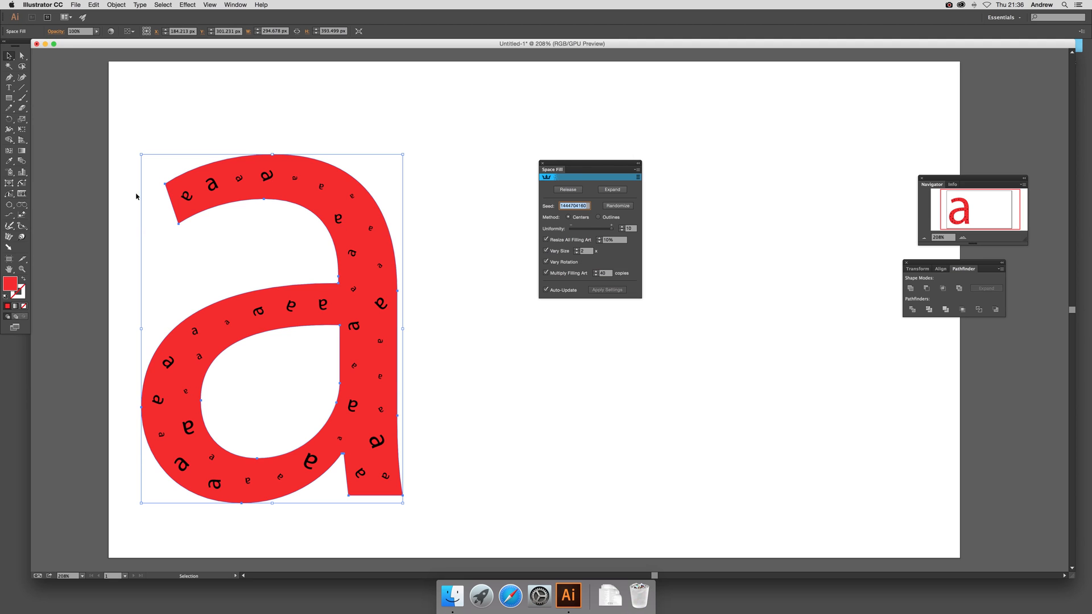
mouse_move(278, 181)
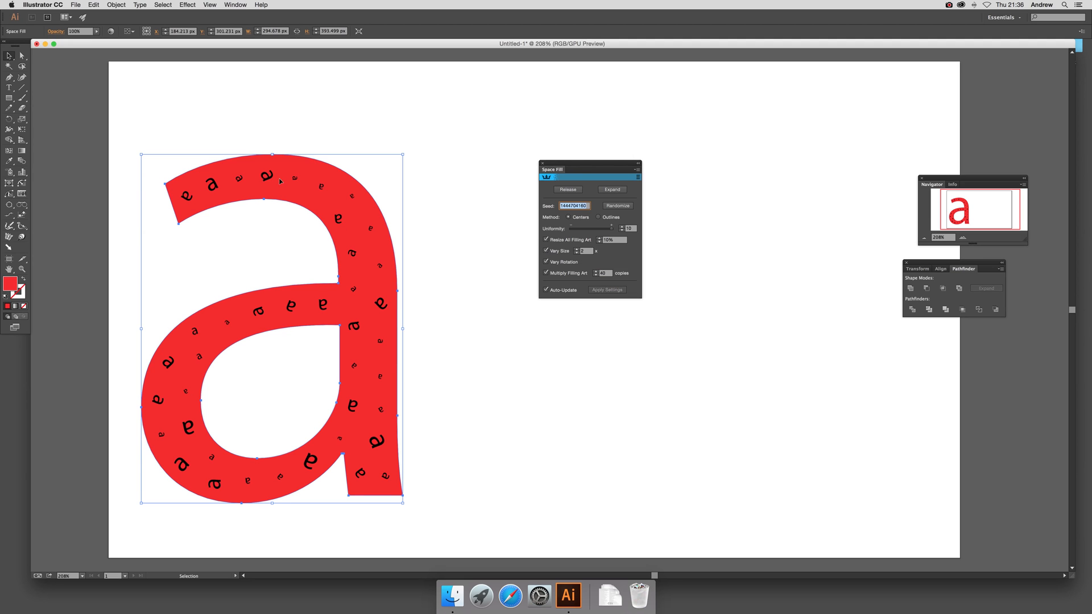
mouse_move(293, 187)
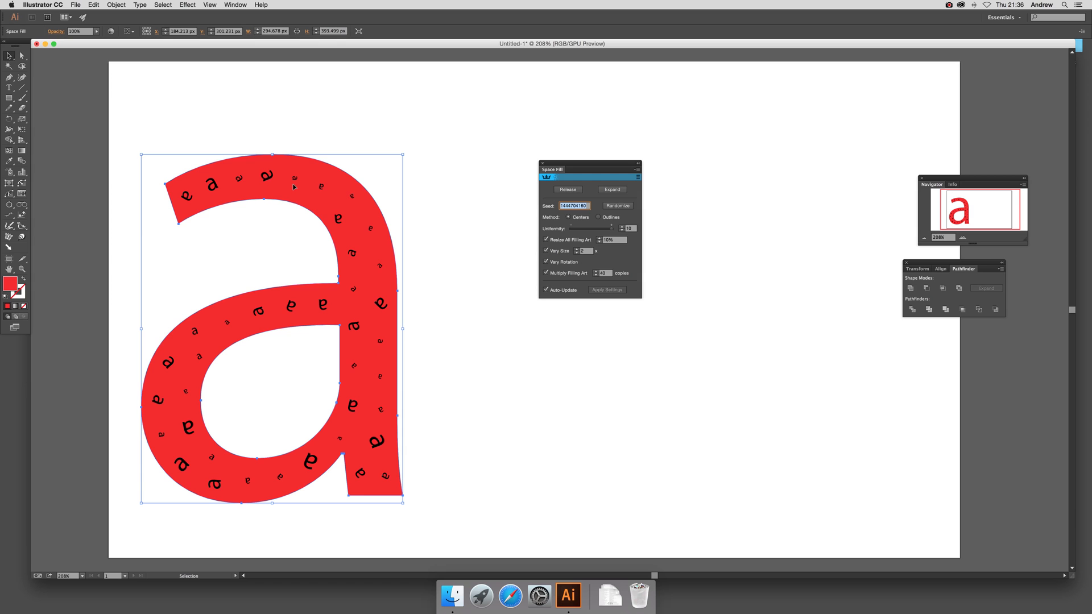